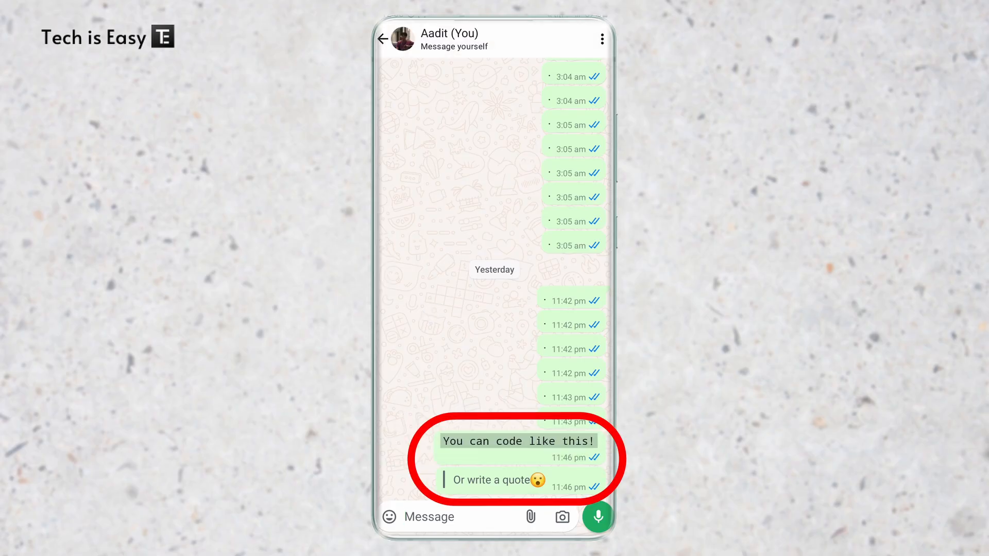
Send yourself _hello_ wrapped in underscores so it shows in italics
left_click(518, 441)
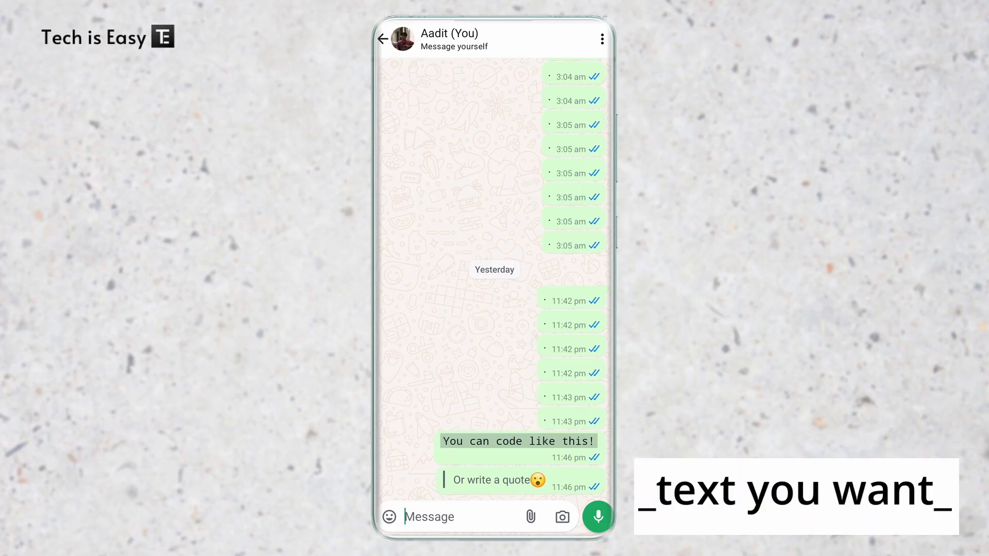
left_click(427, 517)
type("_")
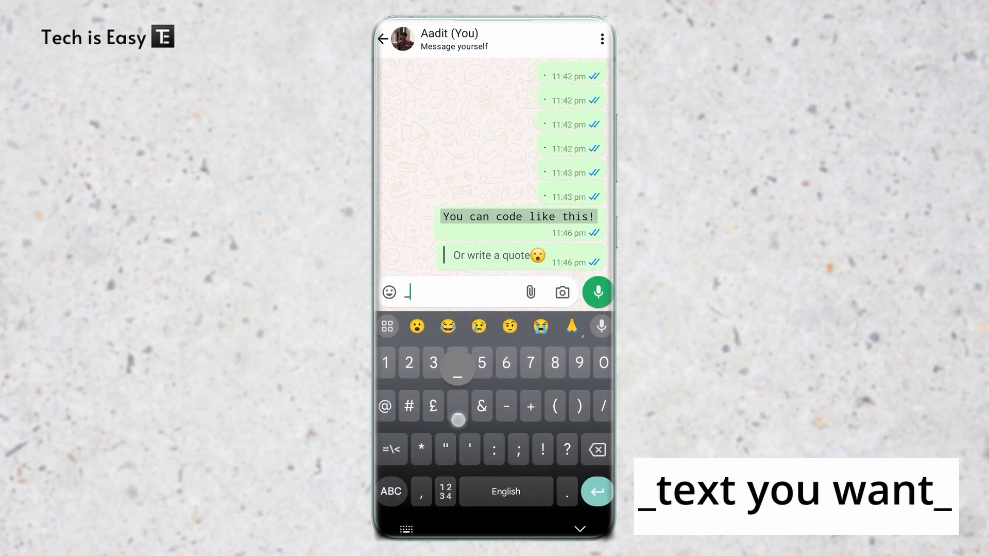
left_click(391, 491)
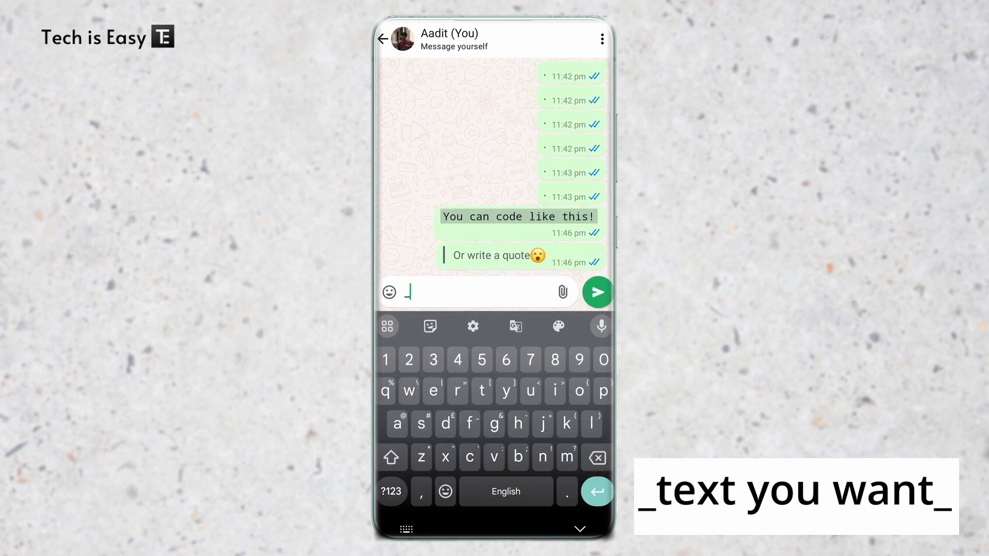
type("hello_")
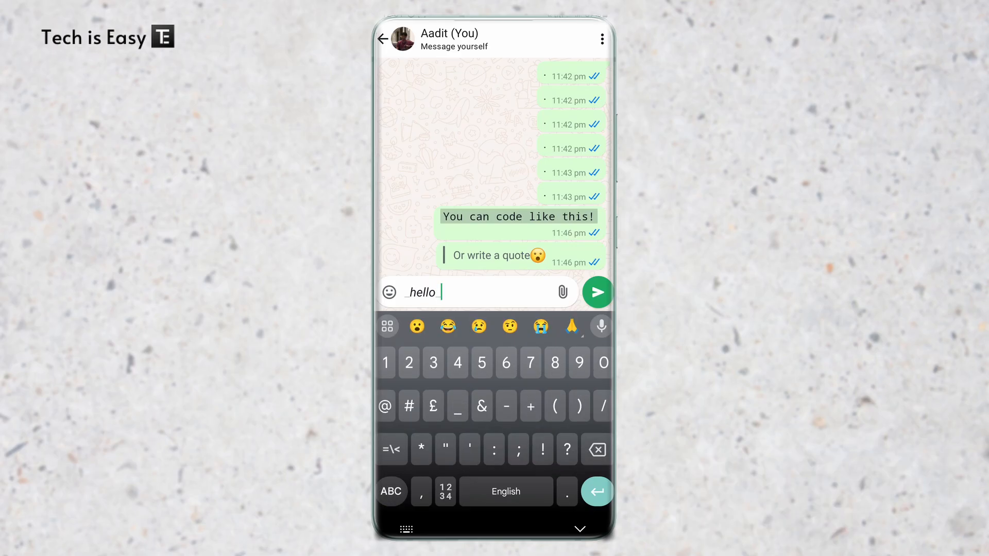
left_click(595, 292)
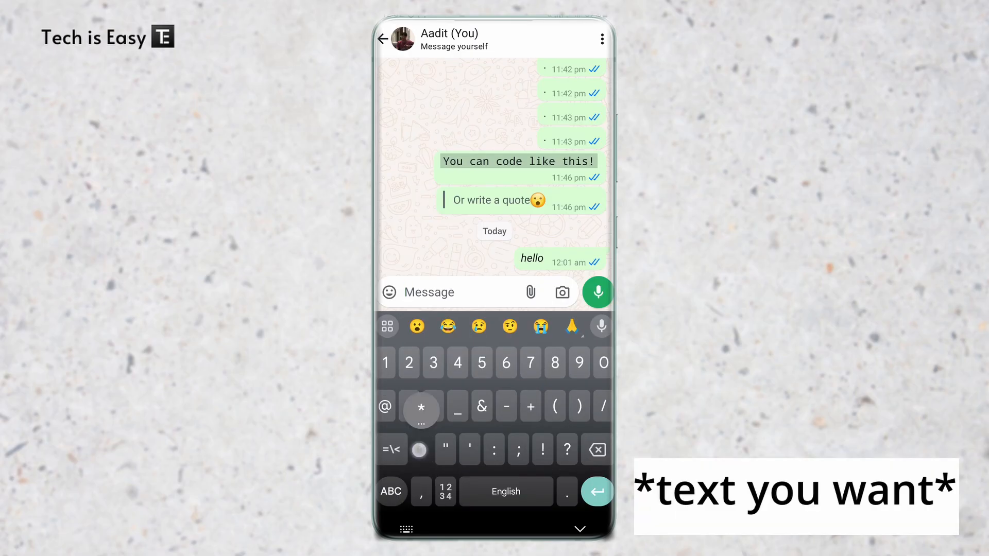
Send *hello* wrapped in asterisks as a bold message
type("hello*")
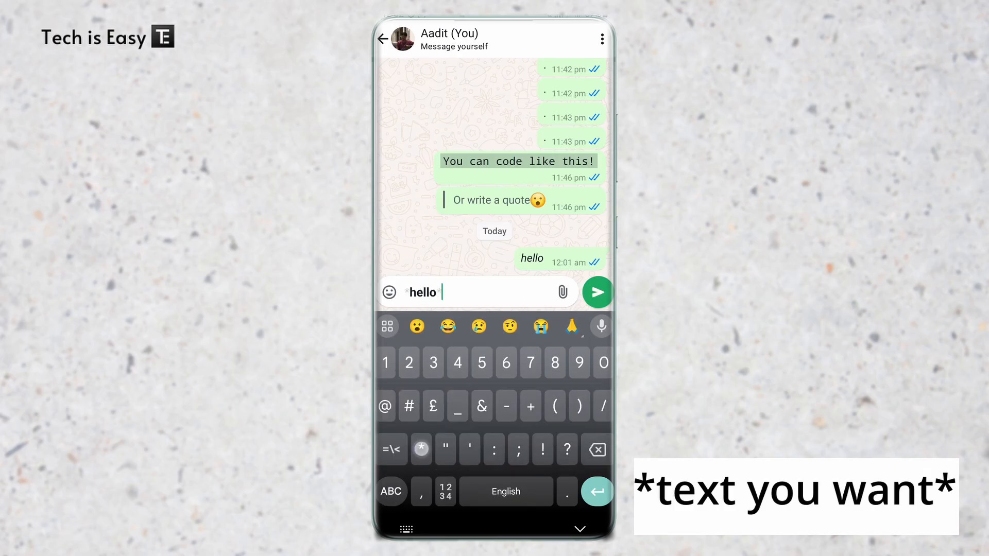
left_click(391, 491)
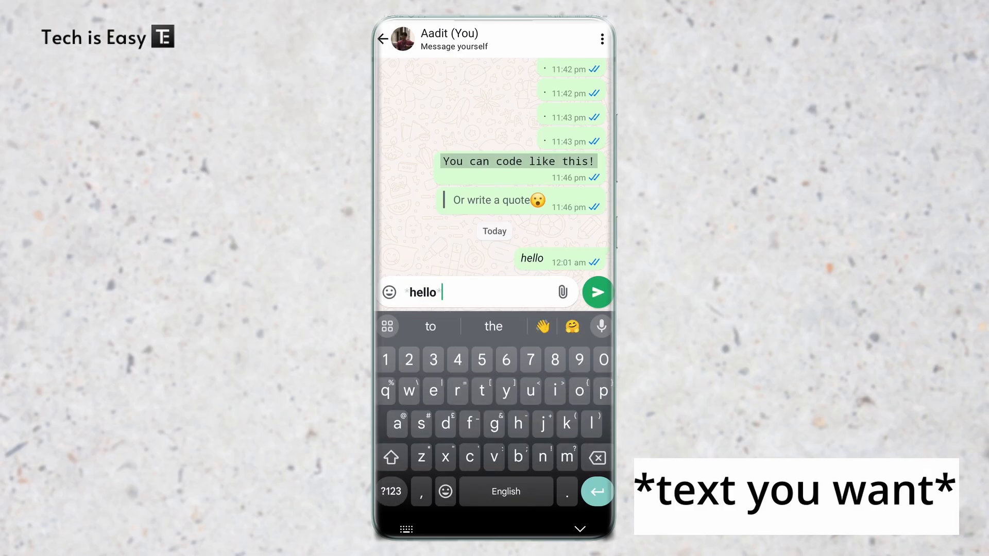
left_click(596, 292)
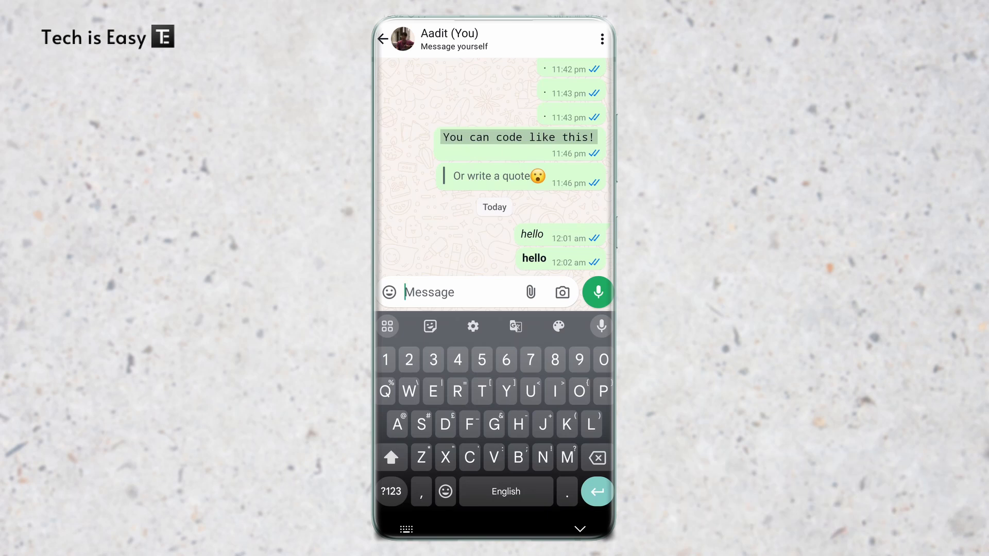
left_click(391, 491)
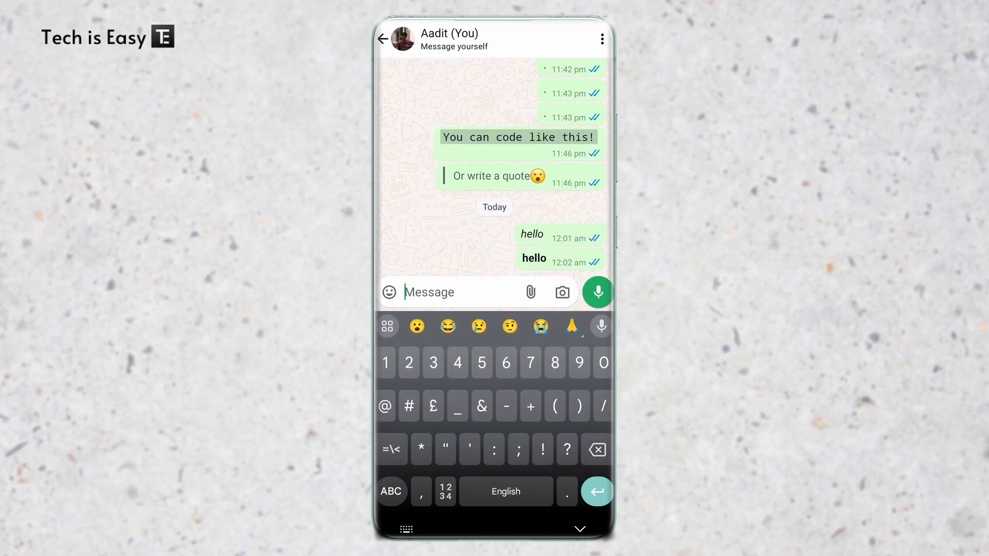
mouse_move(413, 292)
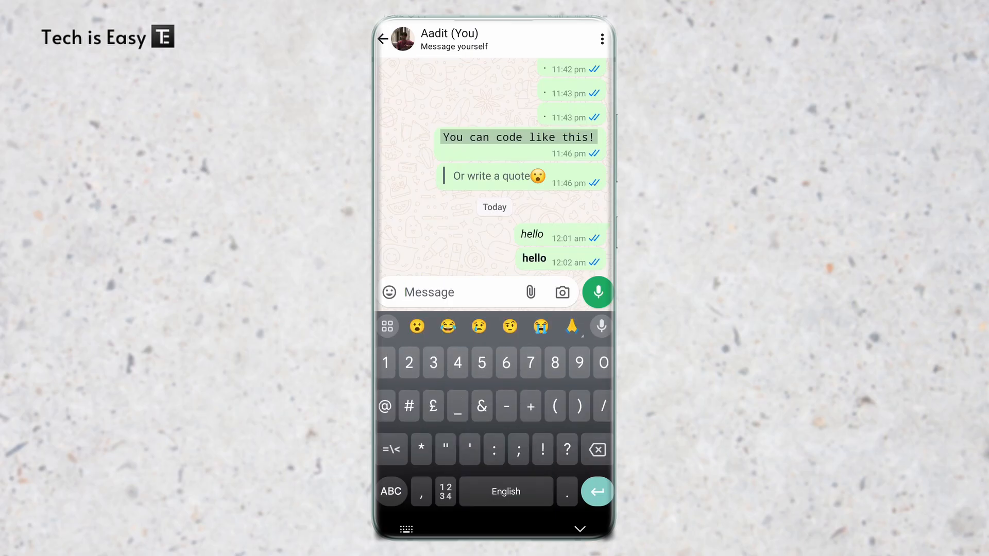
Send ~hello~ wrapped in tildes as a strikethrough message
left_click(391, 449)
type("~~")
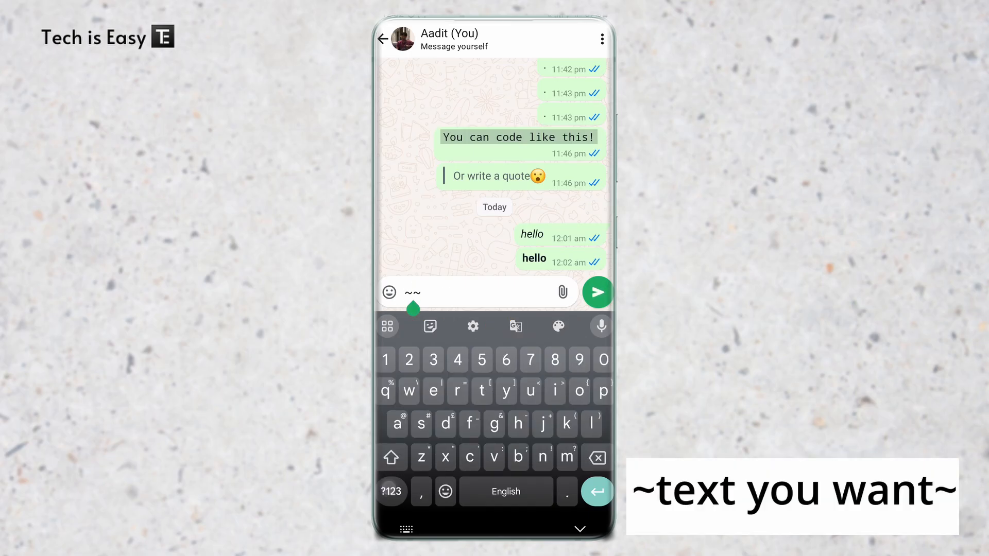
type("hello")
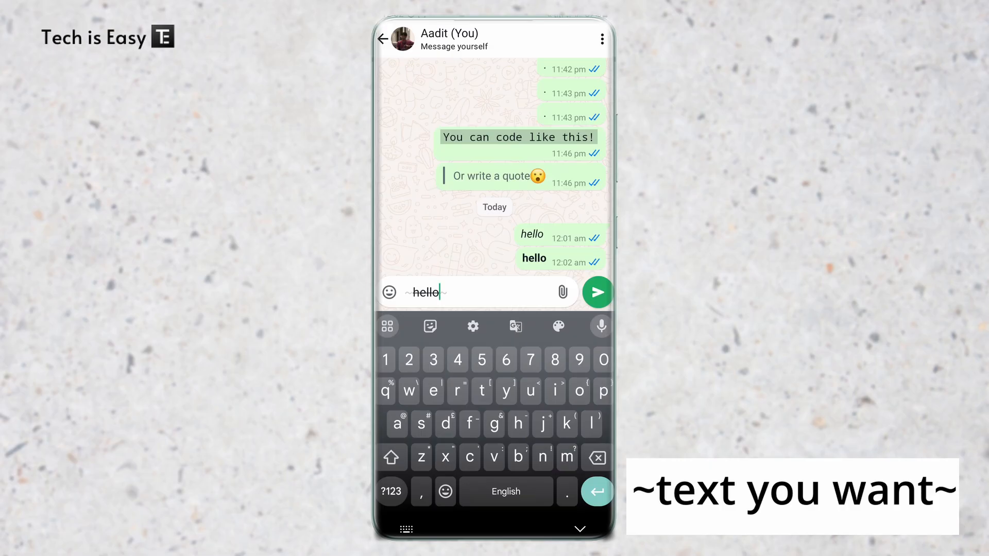
left_click(596, 292)
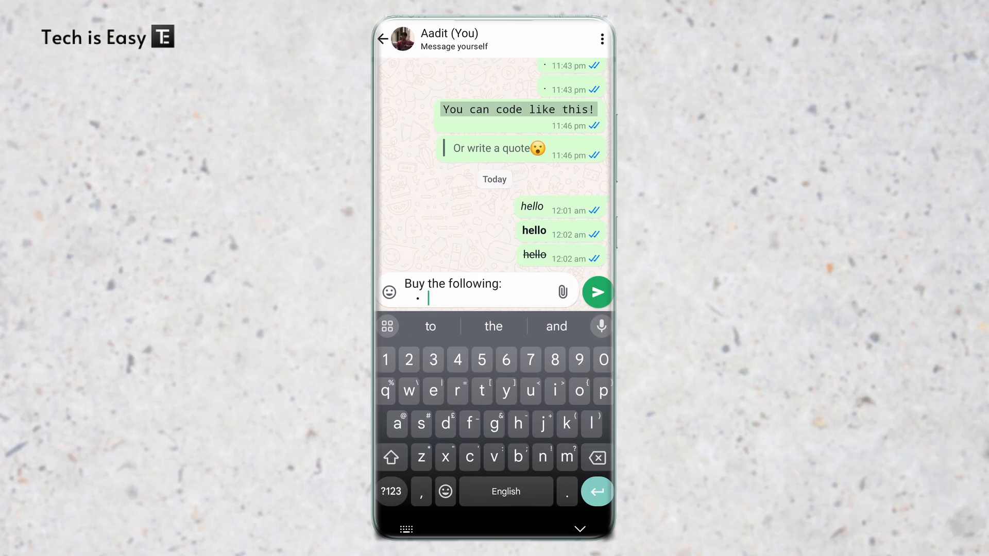
Send 'Buy the following:' with bananas and apples as '* ' bullet lines
type("bananas")
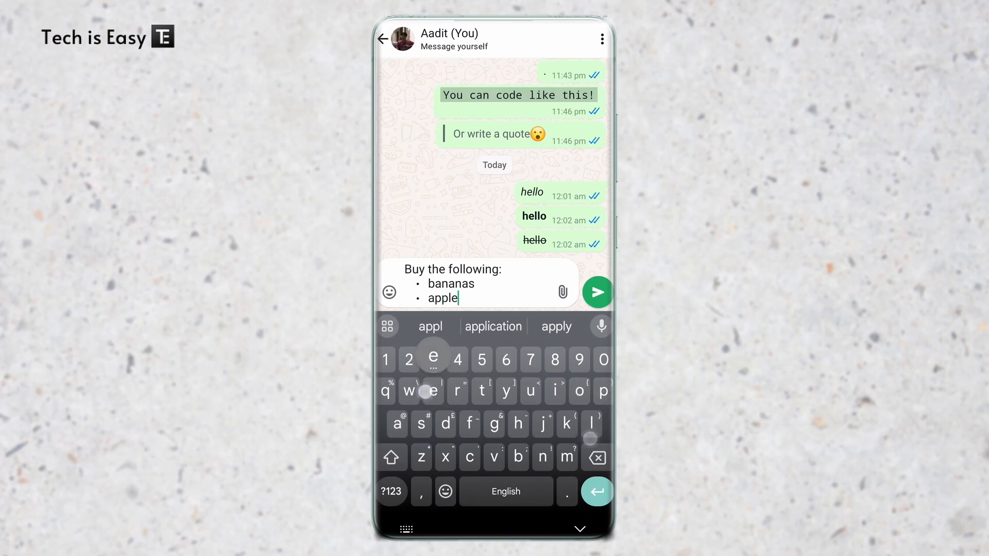
left_click(596, 292)
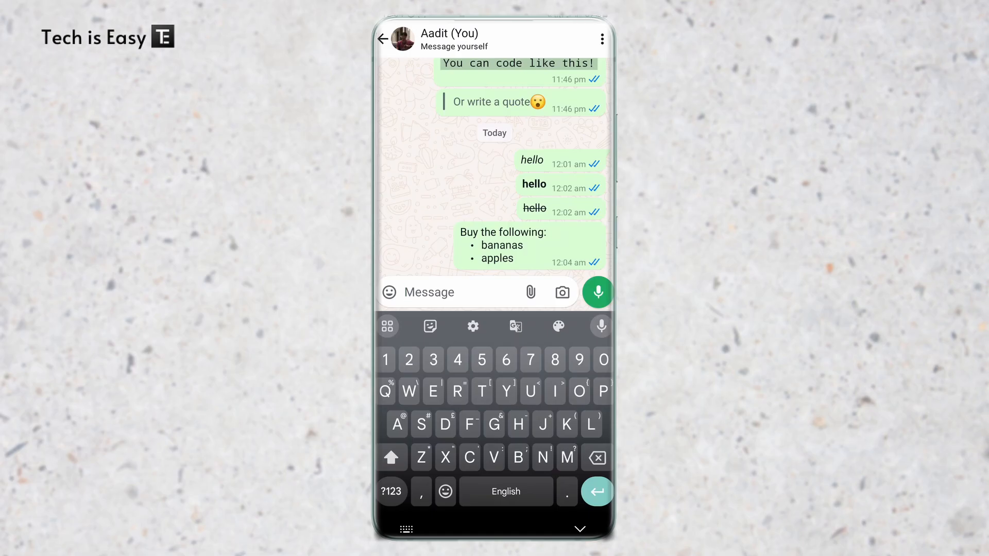
Send 'Buy the following again :(' with '1. Bananas' and '2. No more apples'
type("Buy the following again :(")
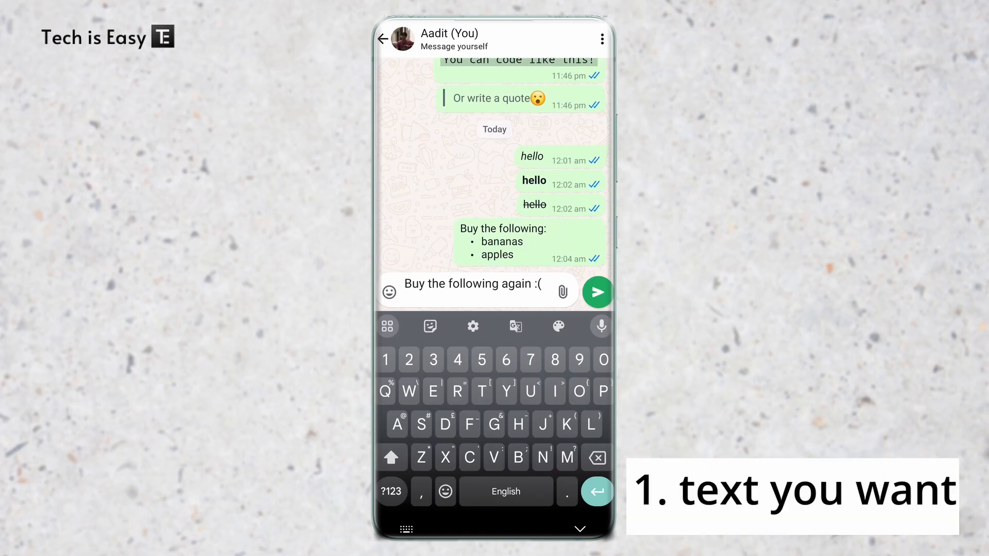
type("1.")
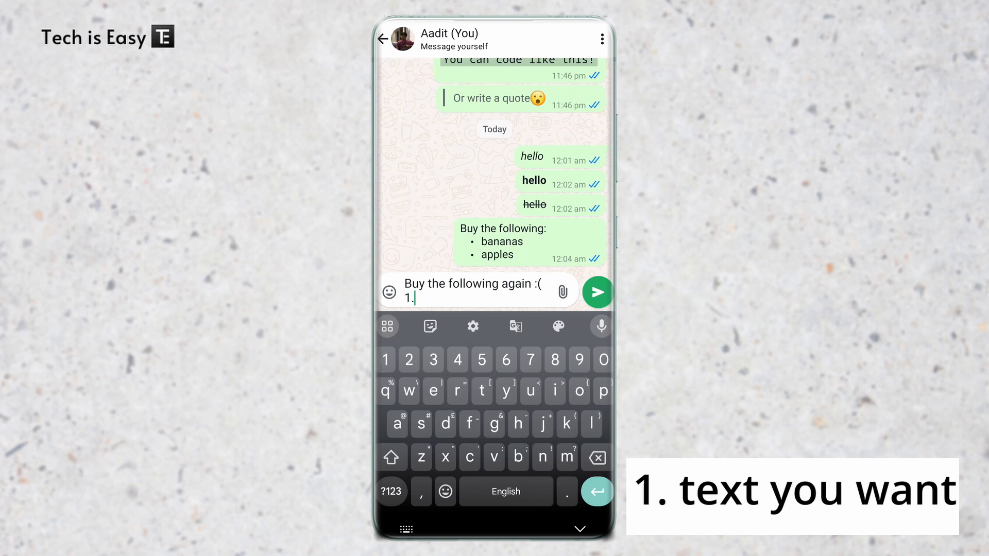
left_click(392, 458)
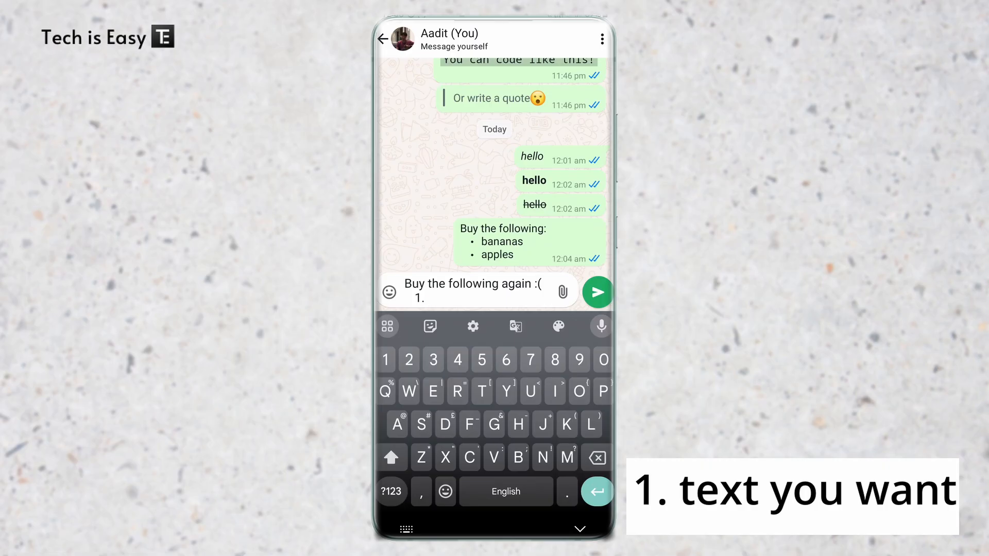
type("Bananas")
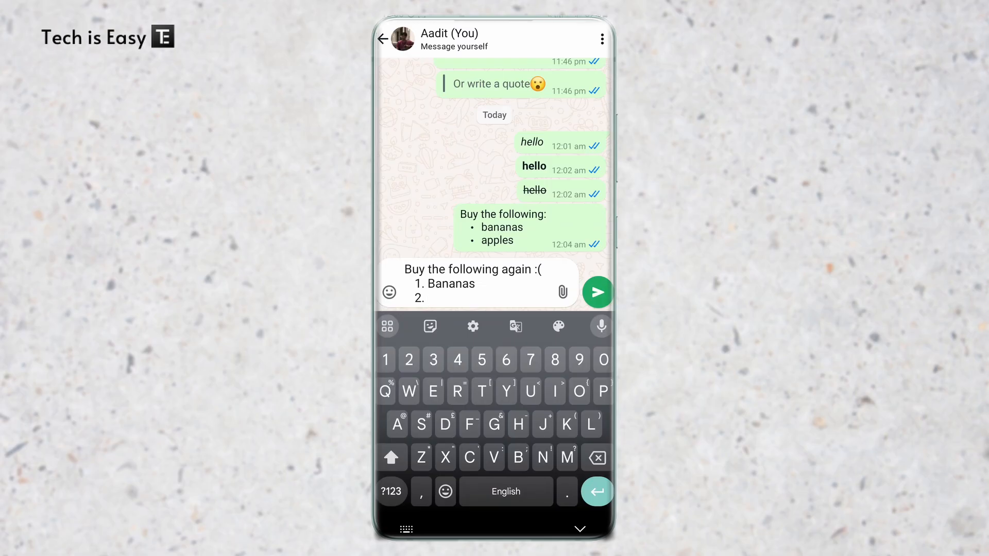
left_click(596, 292)
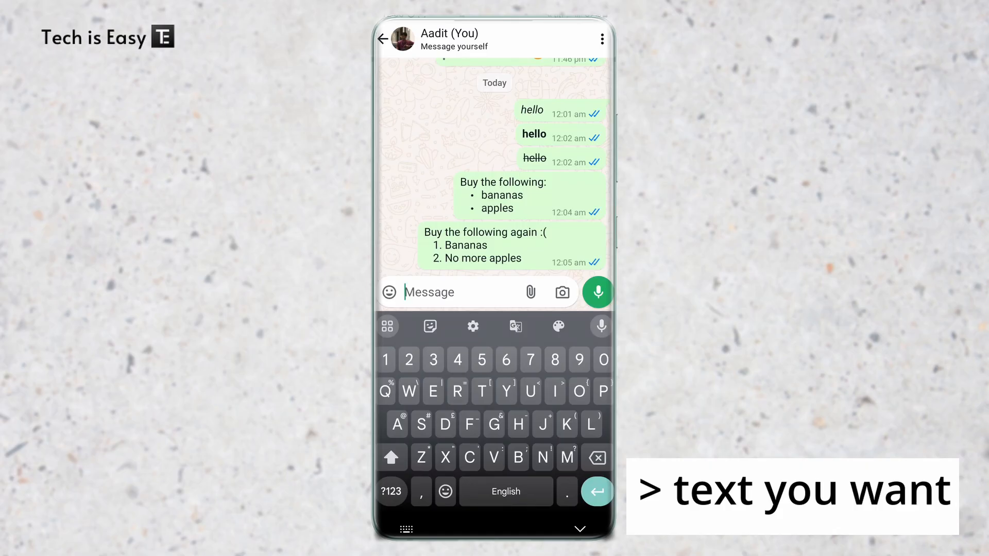
Send '> subscribe to tech is easy' as a quoted message
left_click(391, 492)
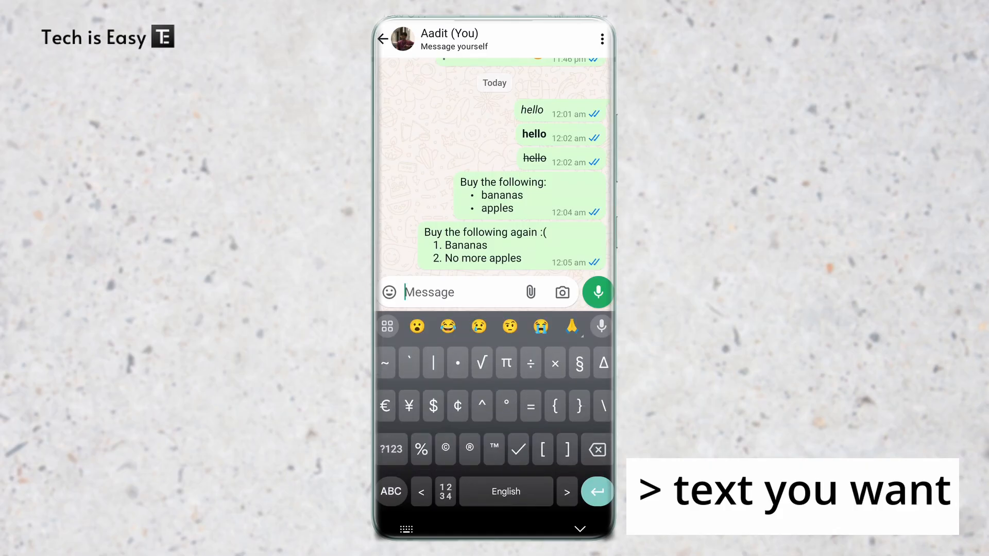
left_click(566, 449)
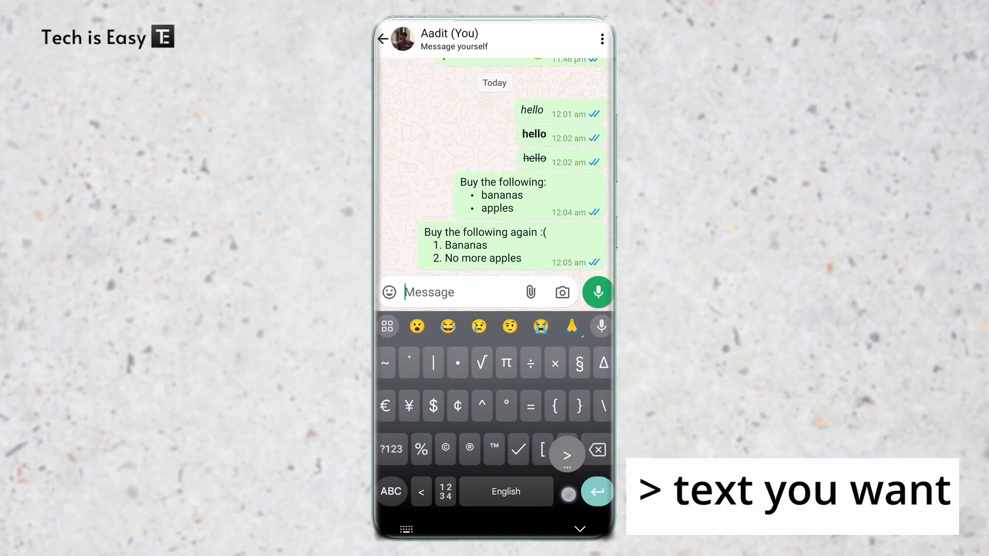
left_click(565, 455)
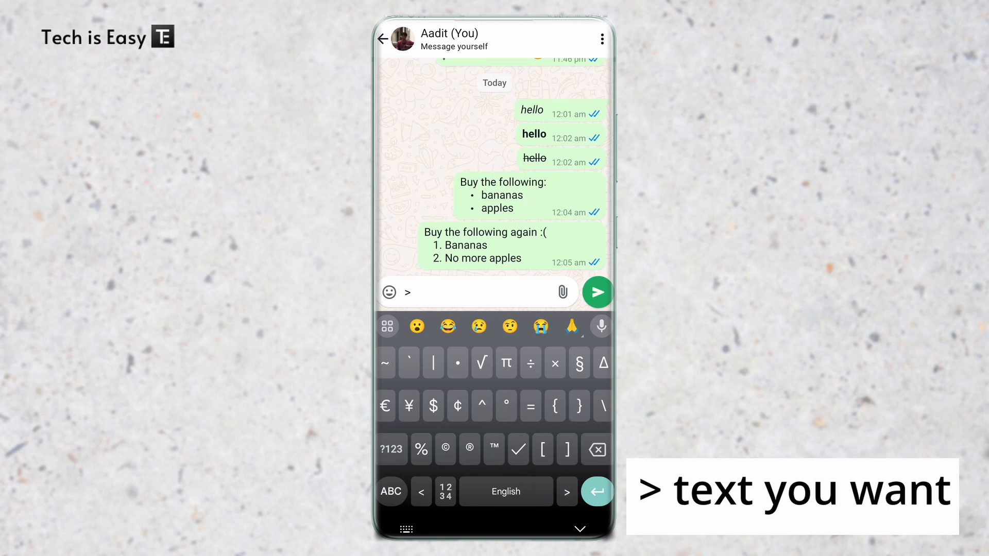
left_click(390, 491)
type("subscribe to tech is easy")
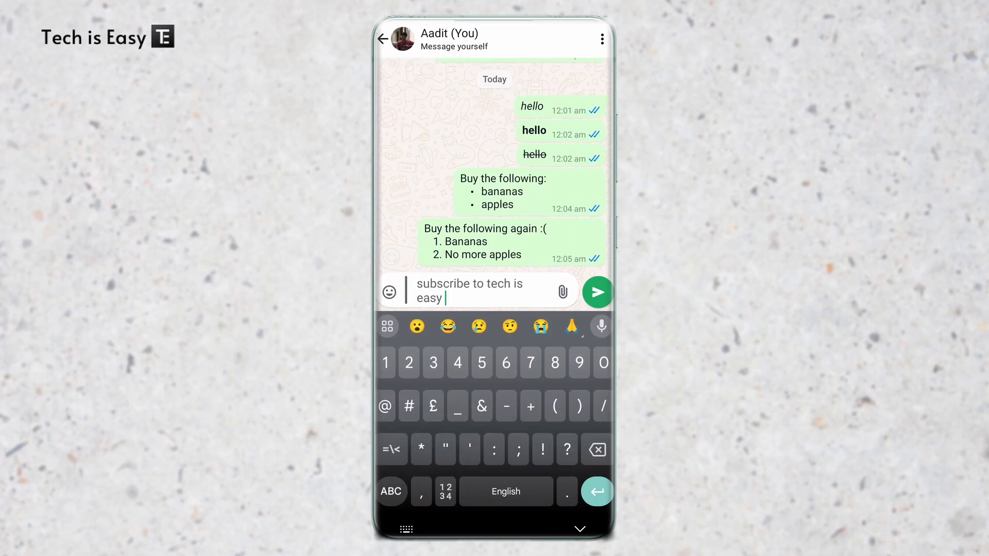
left_click(416, 298)
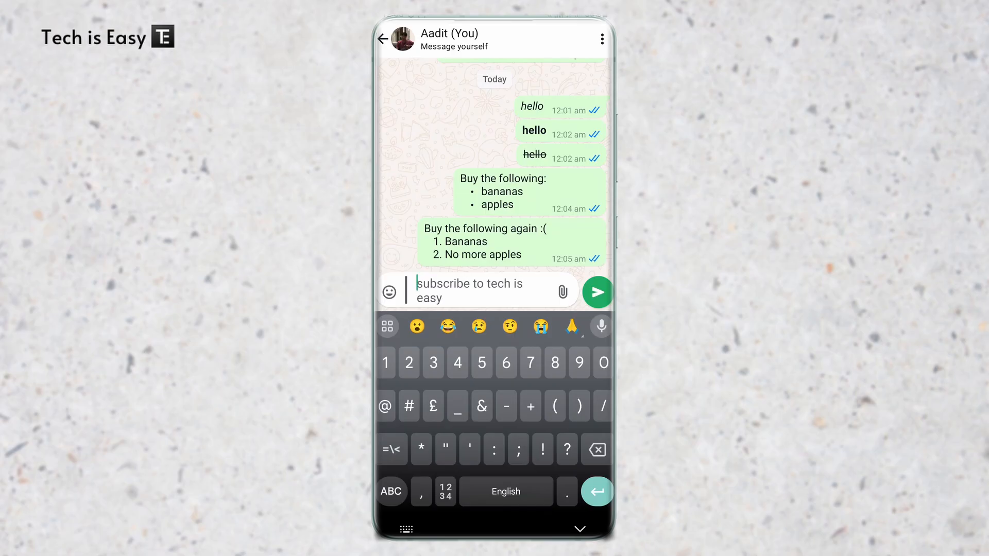
left_click(595, 292)
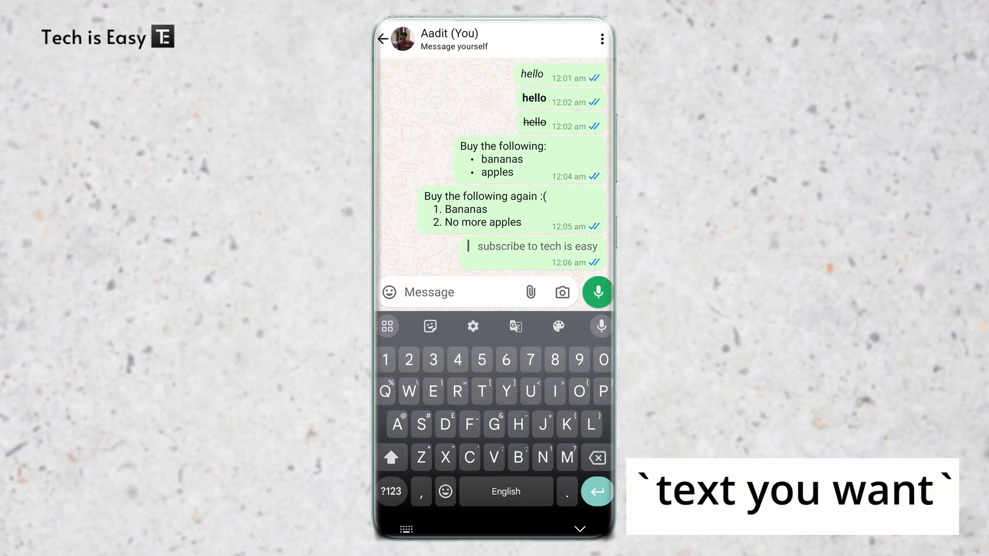
Send 'hello world' between backticks as an inline code message
left_click(391, 491)
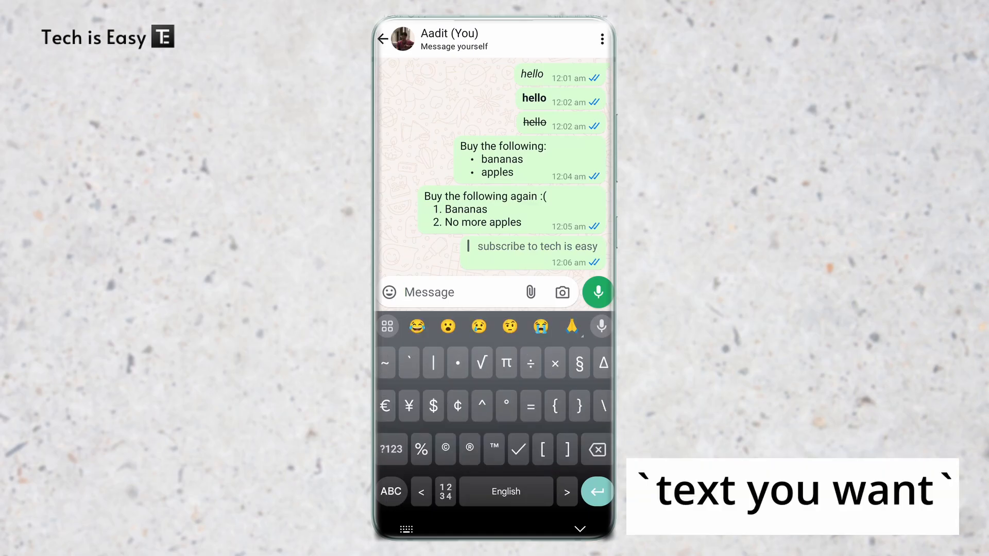
left_click(408, 362)
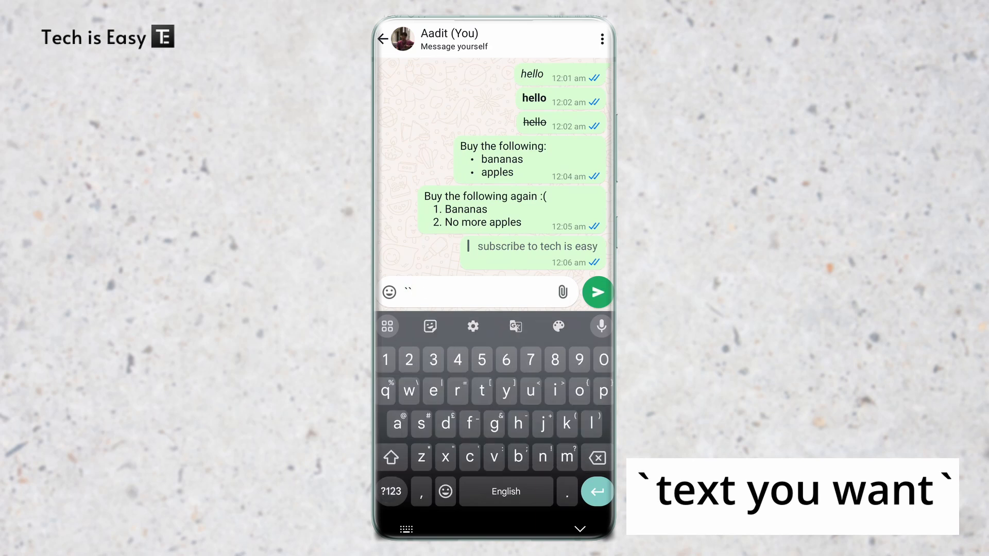
left_click(410, 292)
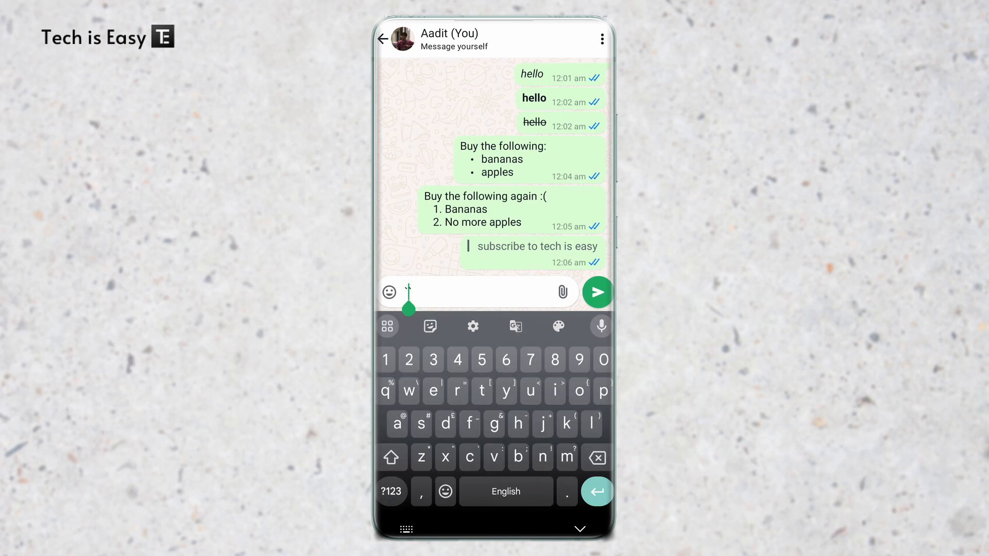
type("hellow")
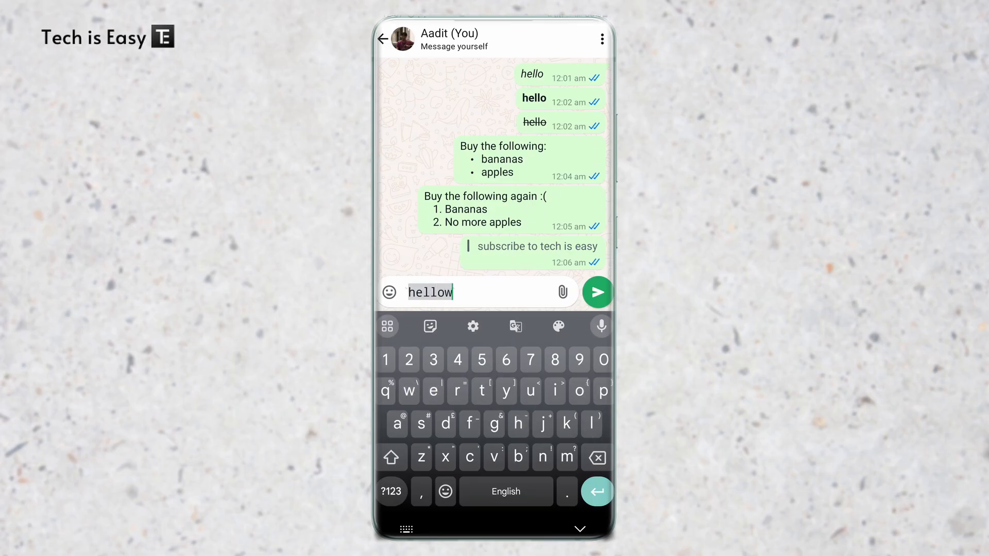
left_click(596, 292)
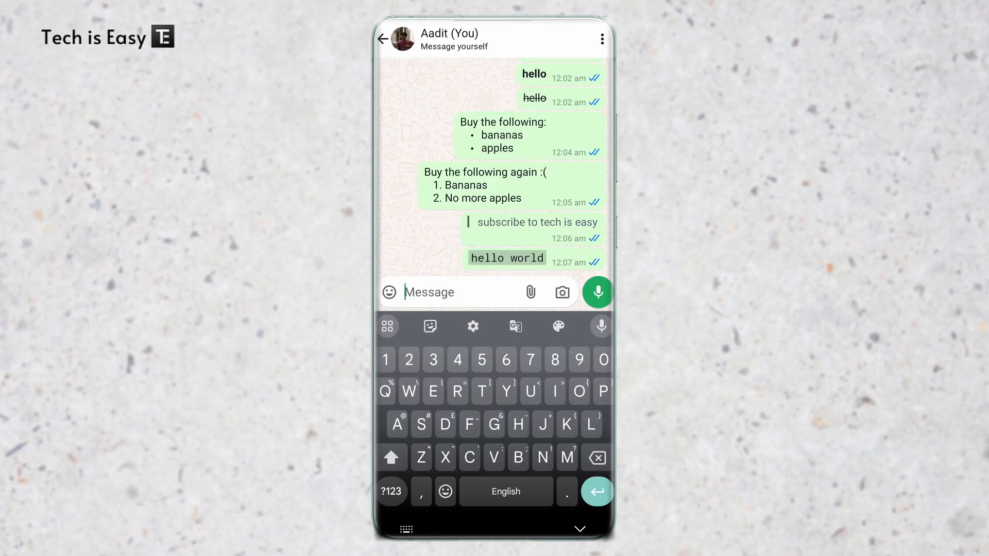